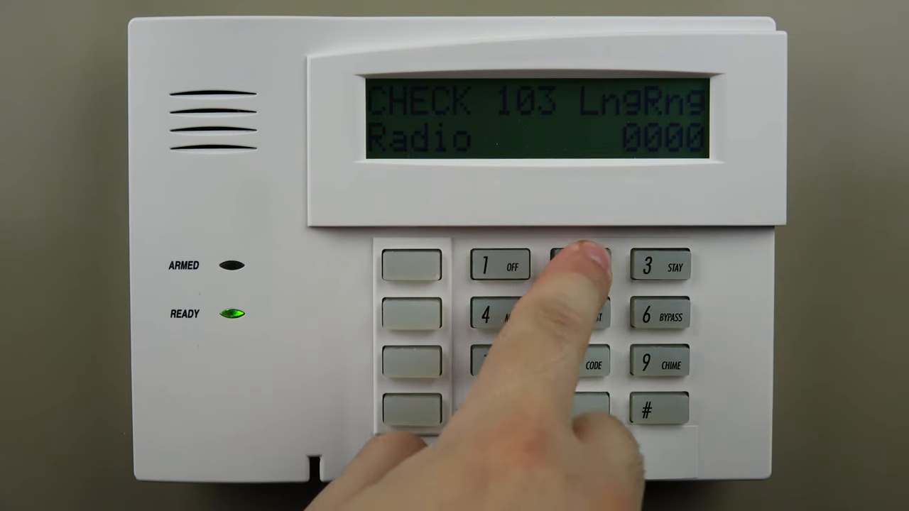
left_click(577, 265)
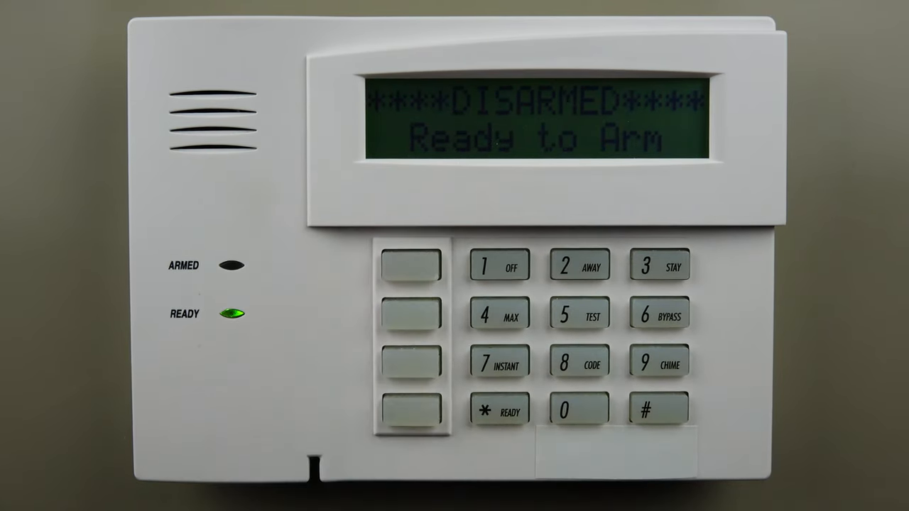